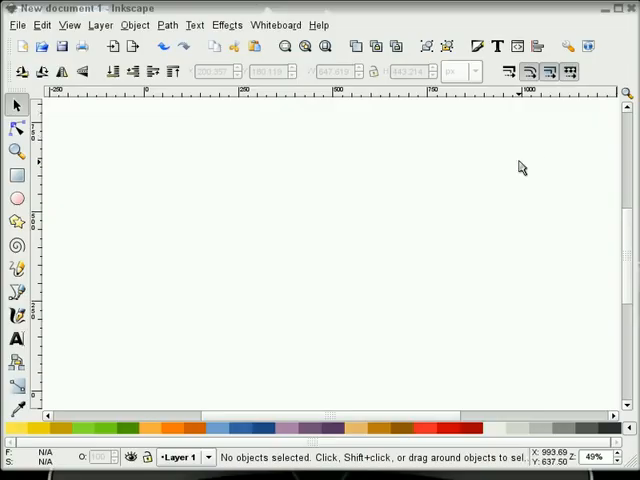
mouse_move(486, 216)
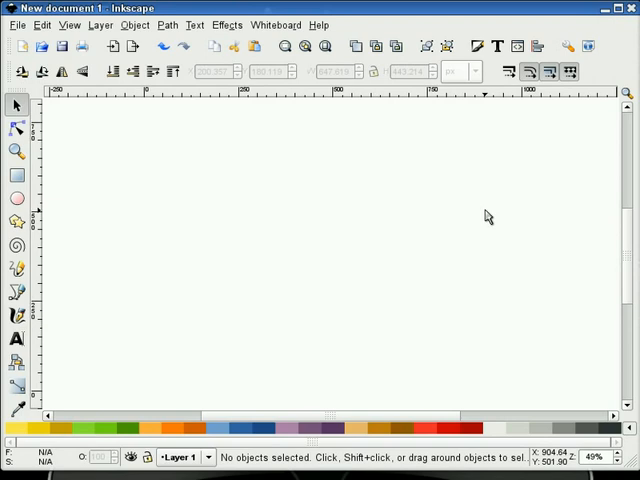
mouse_move(290, 324)
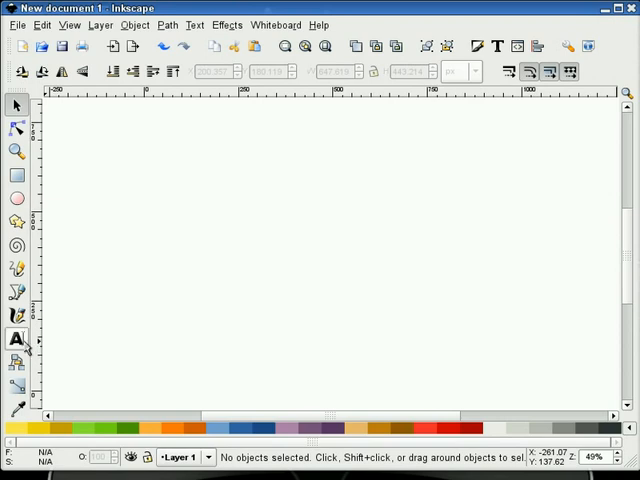
Step: Type 'Agent Orange' as a text object left of the page centre
left_click(16, 340)
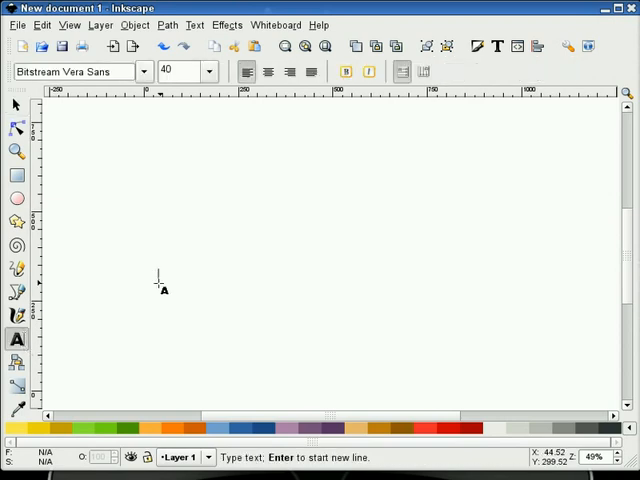
type("Agen")
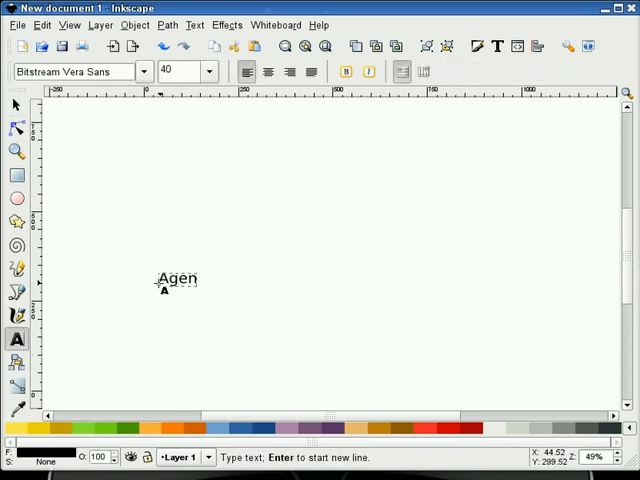
type("t Oran")
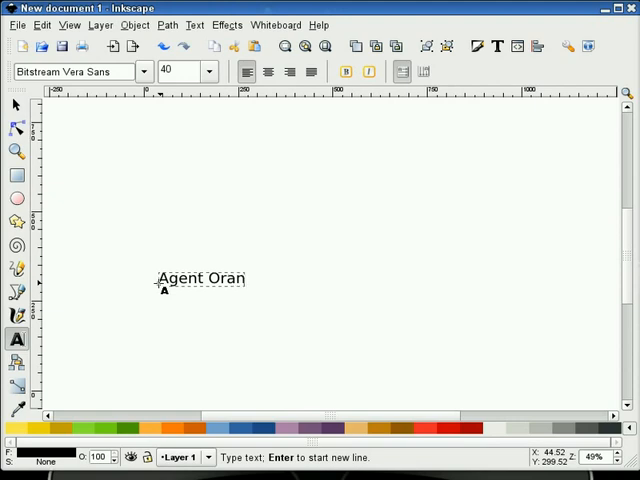
type("ge")
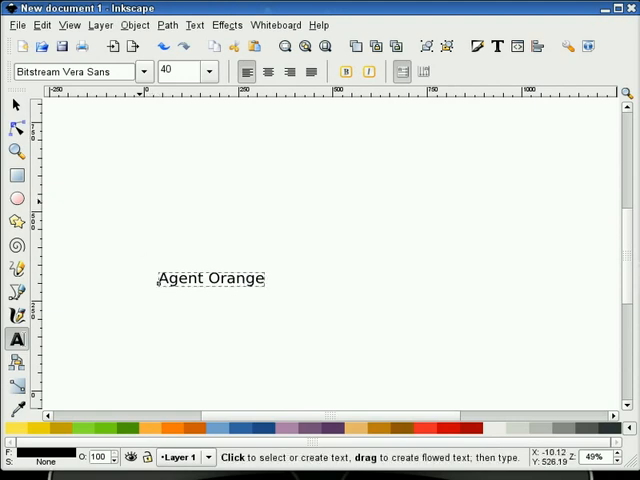
Step: Choose Script MT Bold from the font family list for the Agent Orange text
left_click(144, 71)
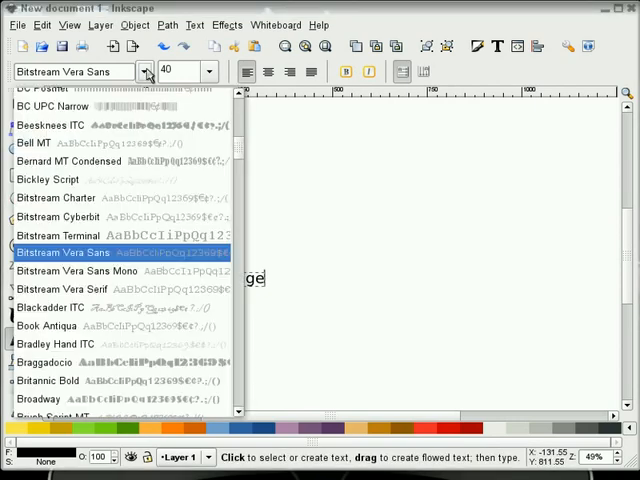
scroll("down", 3)
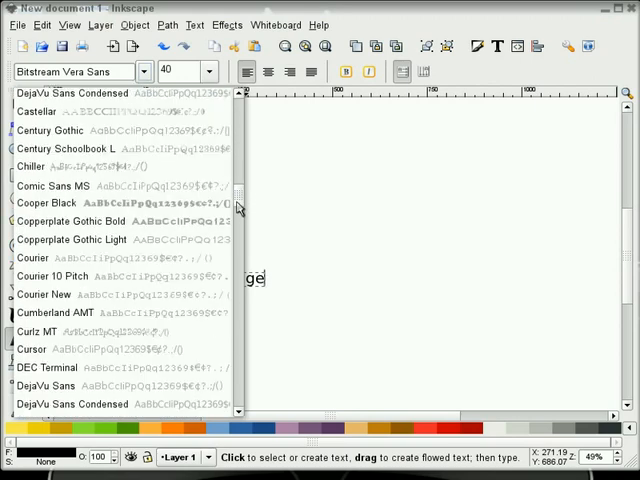
scroll("down", 3)
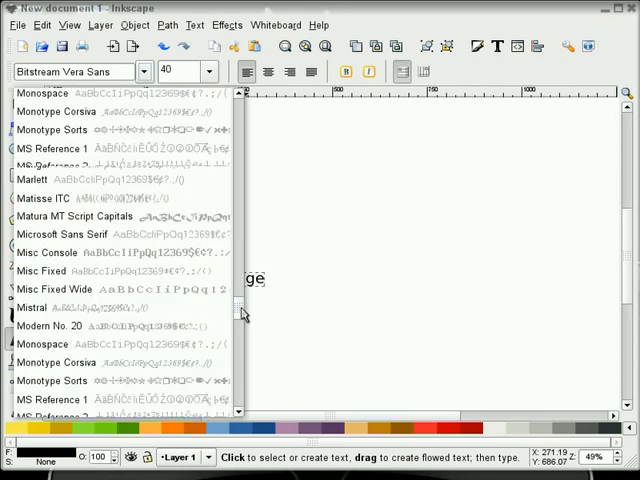
scroll("down", 3)
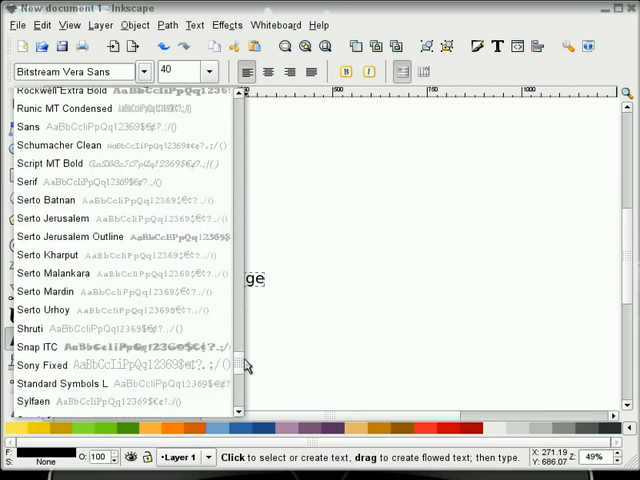
scroll("down", 3)
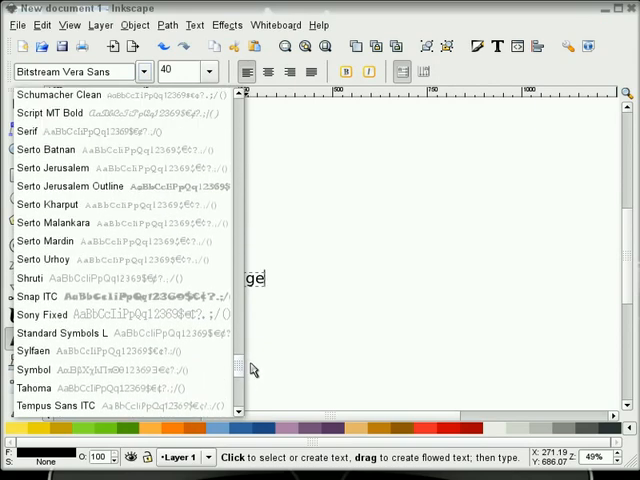
scroll("up", 3)
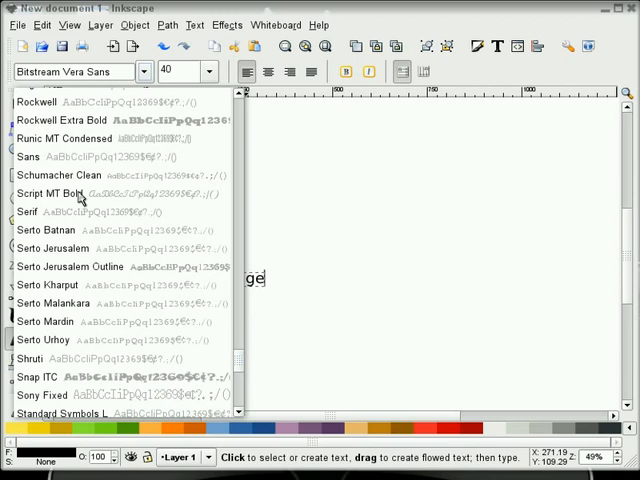
left_click(55, 192)
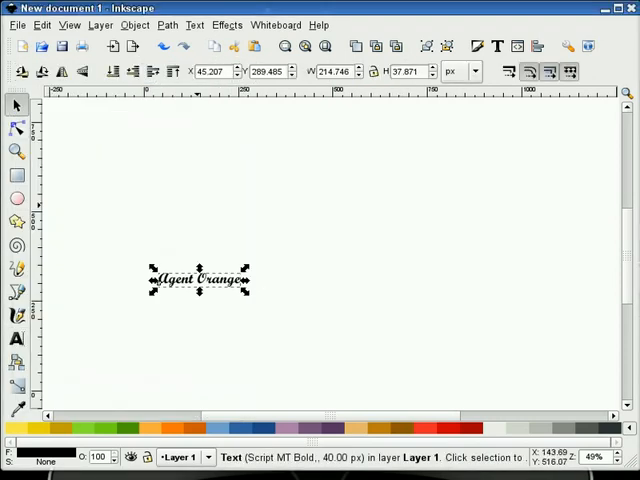
Step: Scale the text up to about 252 px so it spans the page, then reselect it
left_click_drag(249, 290, 573, 292)
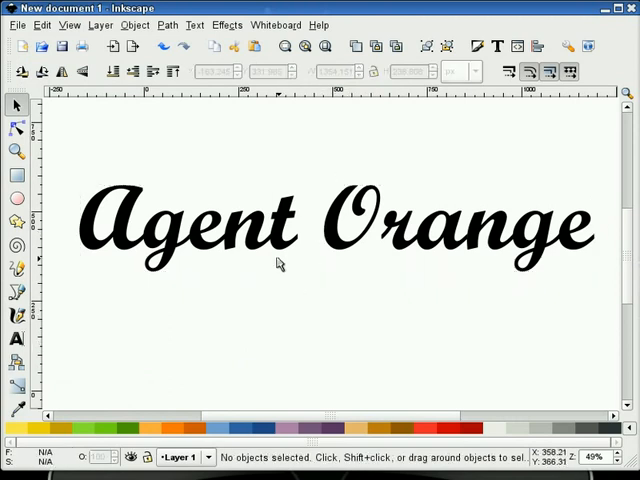
left_click(280, 230)
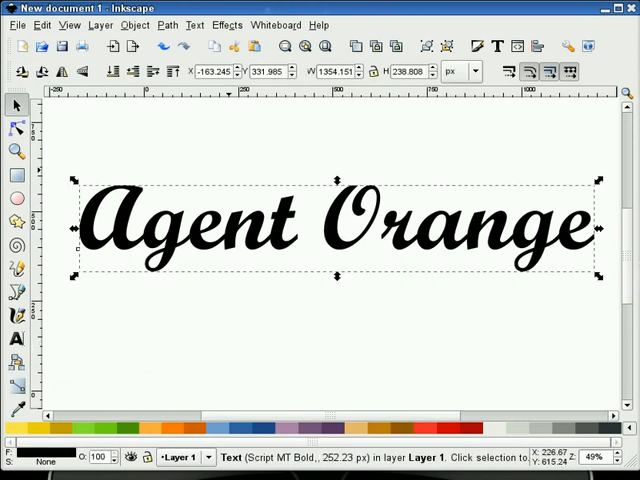
Step: Convert the text to a path and break it apart into separate letter shapes
left_click(166, 25)
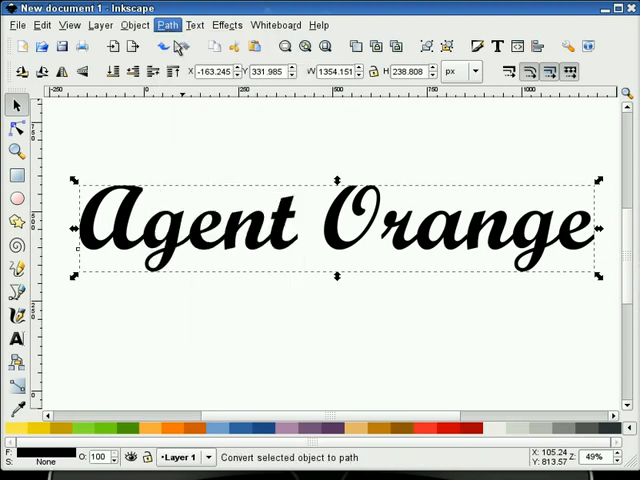
left_click(166, 24)
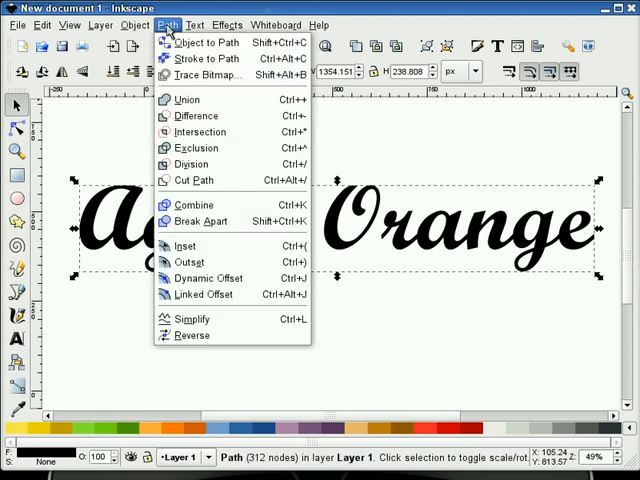
mouse_move(202, 221)
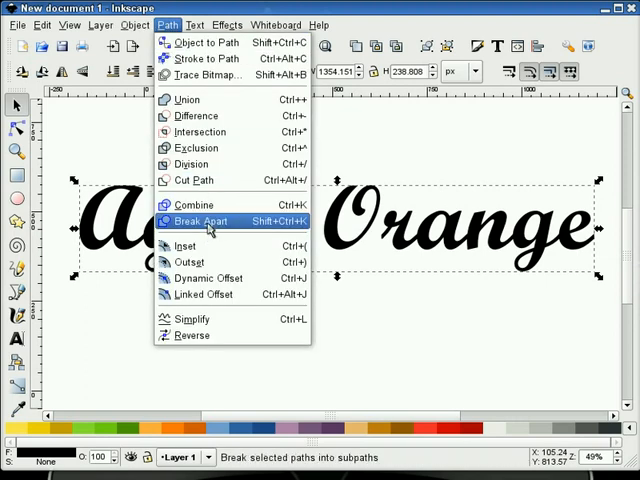
left_click(197, 221)
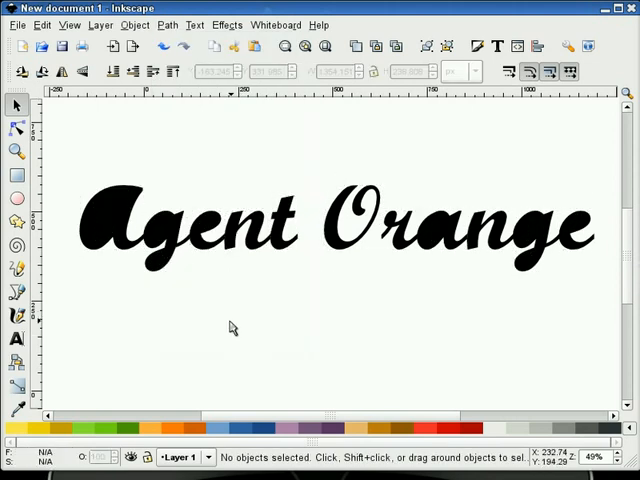
left_click(108, 225)
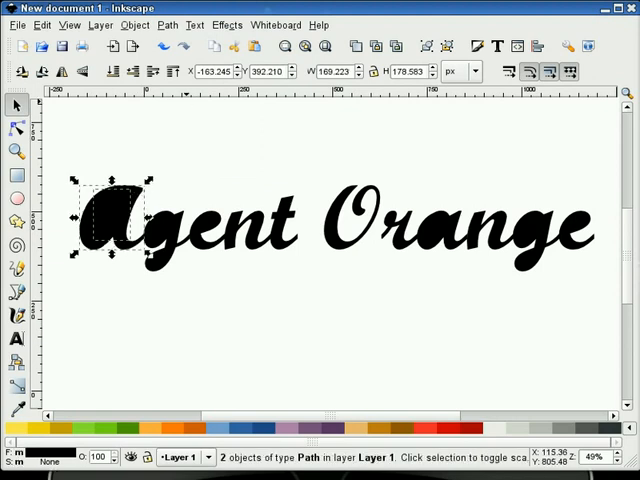
Step: Union the capital A's pieces into one solid shape
left_click(166, 24)
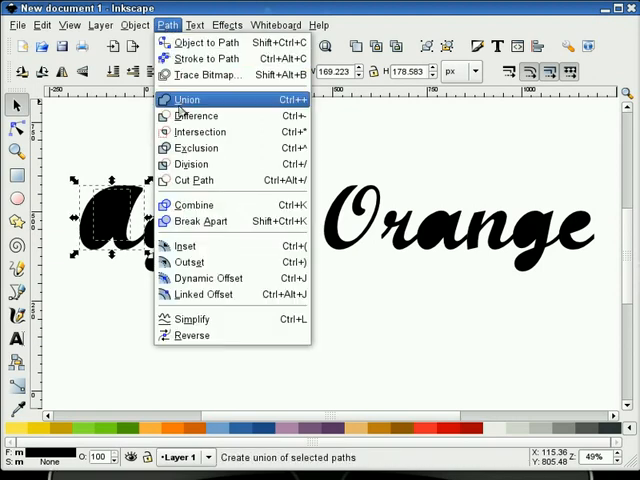
left_click(185, 99)
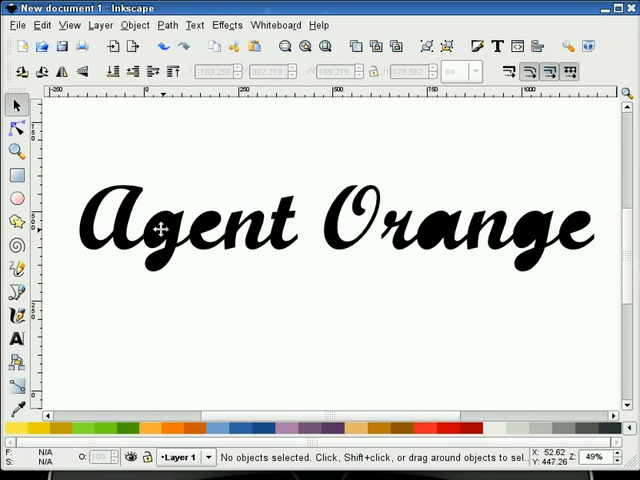
left_click(165, 230)
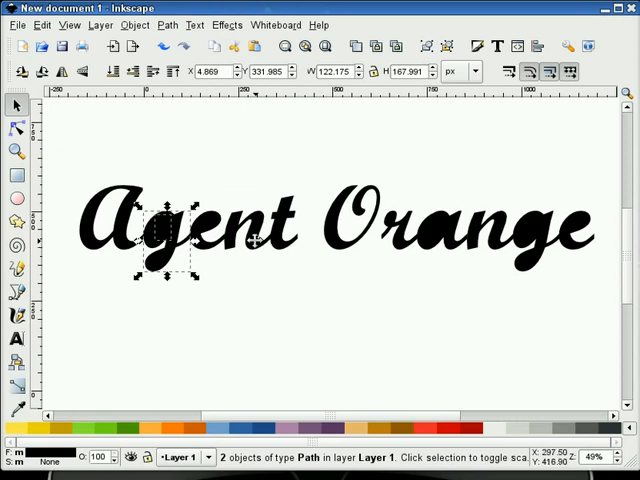
Step: Union the lowercase g's loose inner piece back into the letter
left_click(134, 24)
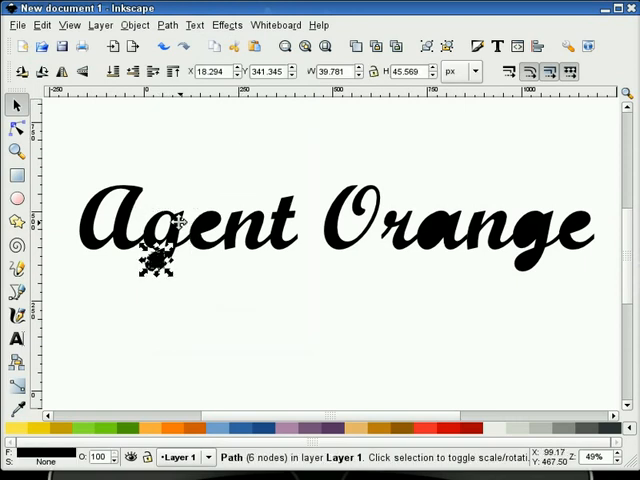
left_click(166, 24)
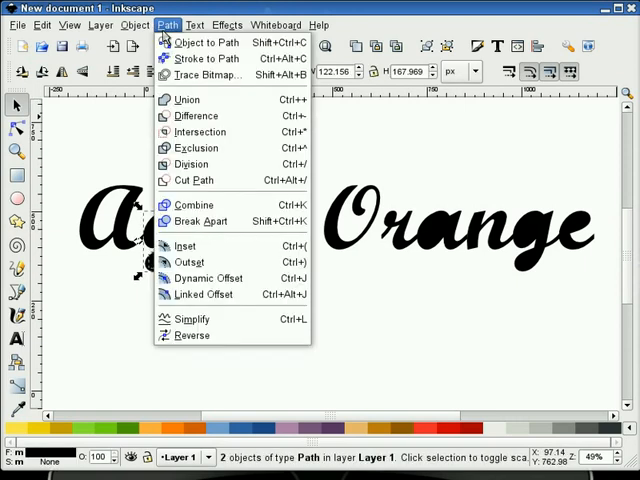
left_click(187, 99)
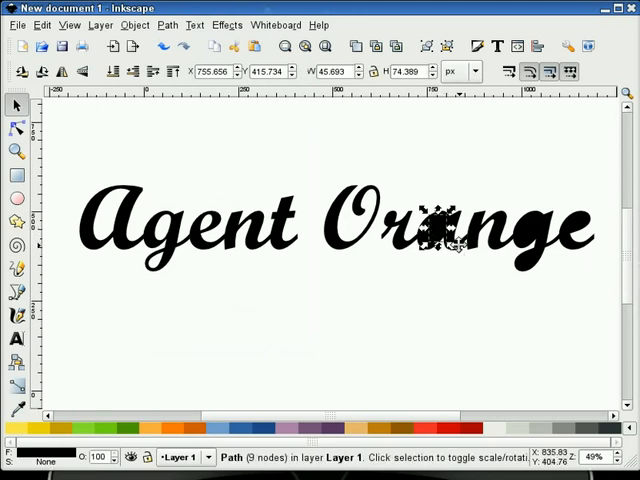
Step: Union the a's pieces, cut the e's inner hole with Difference, and check the r
left_click(166, 25)
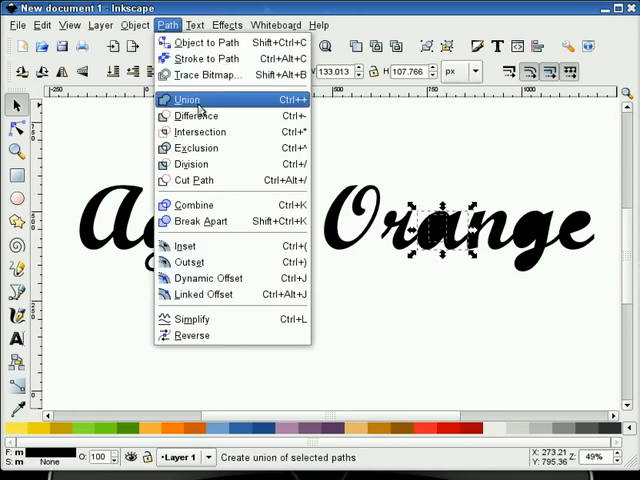
left_click(186, 99)
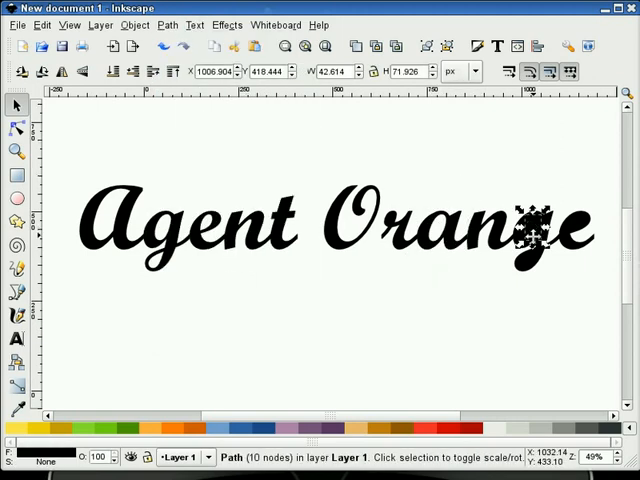
left_click(166, 25)
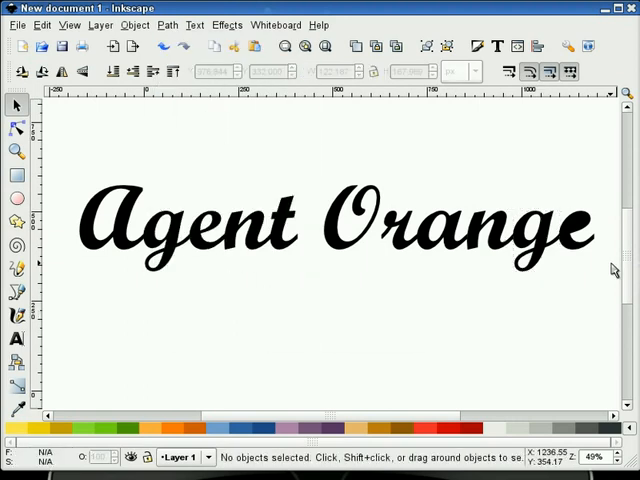
left_click(570, 235)
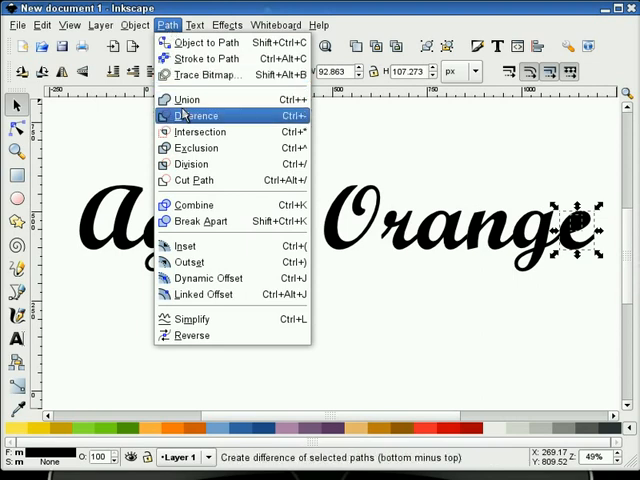
left_click(192, 116)
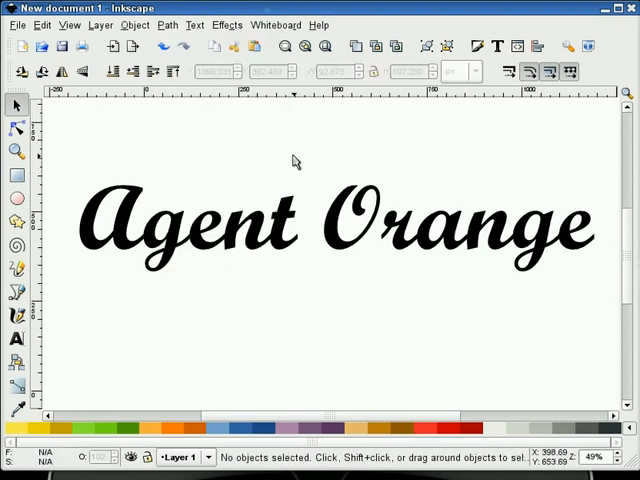
mouse_move(410, 230)
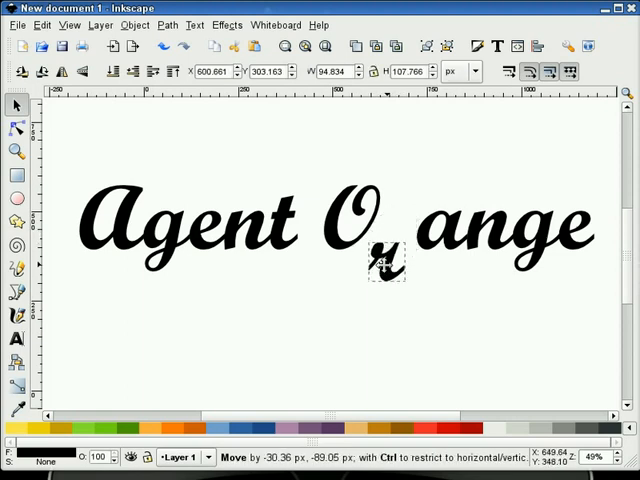
left_click_drag(386, 264, 440, 200)
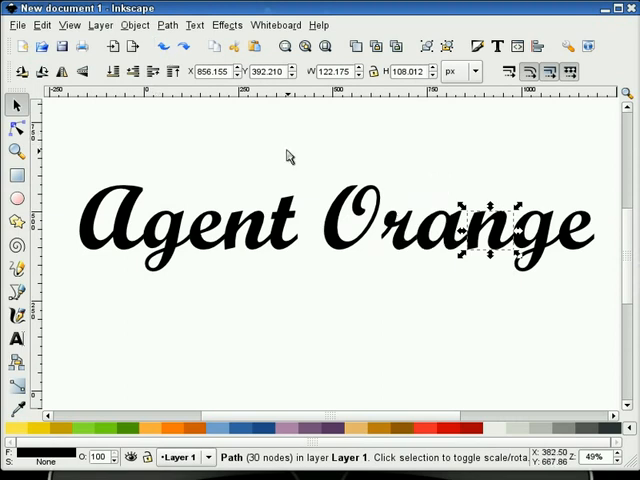
Step: Join all eleven letter shapes into one path and duplicate it as an offset copy
left_click(65, 314)
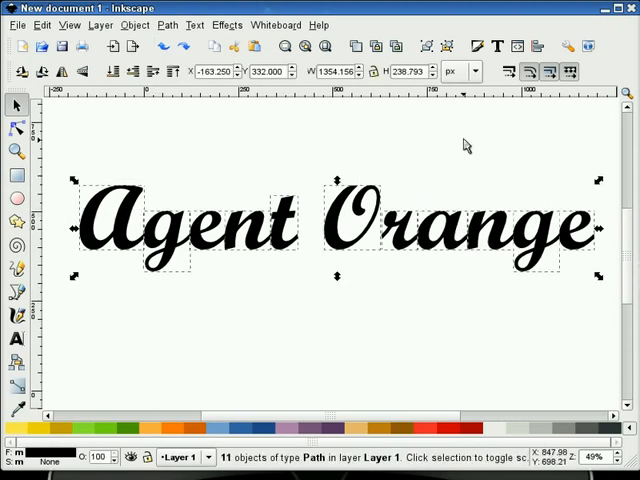
left_click(166, 24)
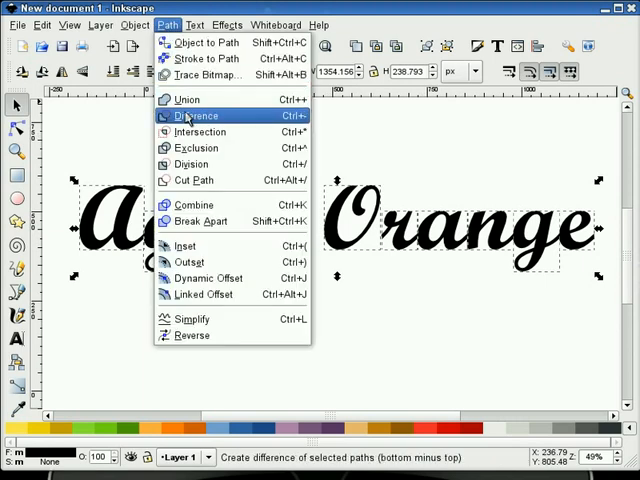
left_click(191, 115)
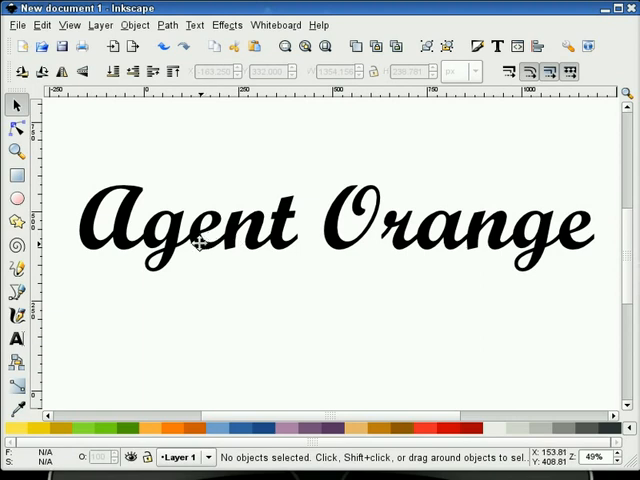
right_click(197, 250)
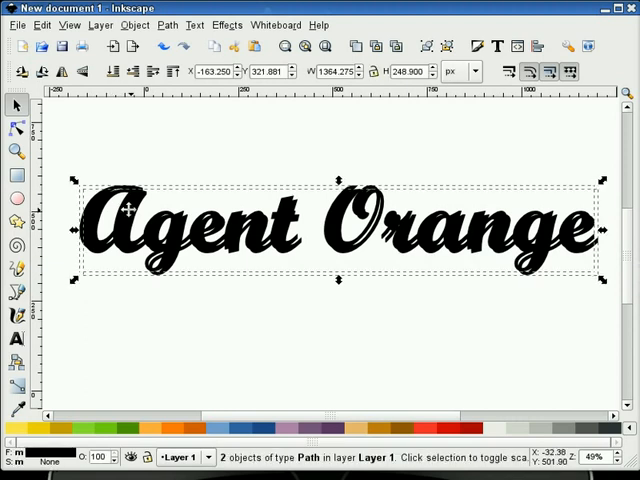
Step: Apply Generate from Path > Interpolate, blending both copies into a 52-object group
left_click(227, 25)
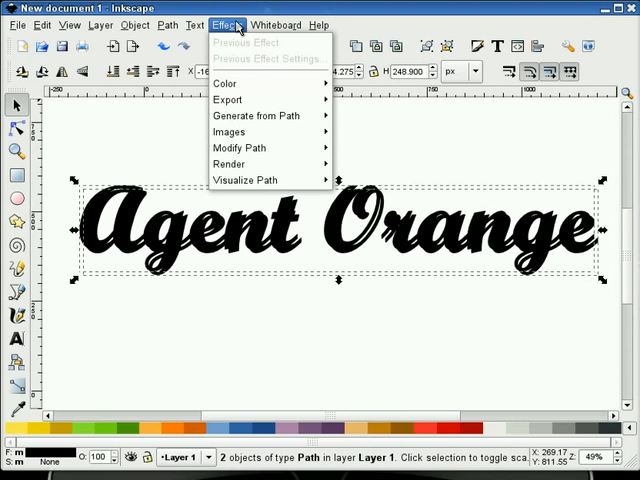
mouse_move(256, 115)
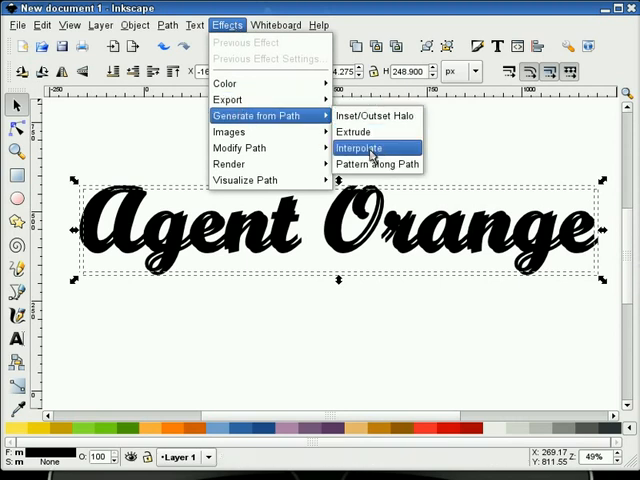
left_click(360, 147)
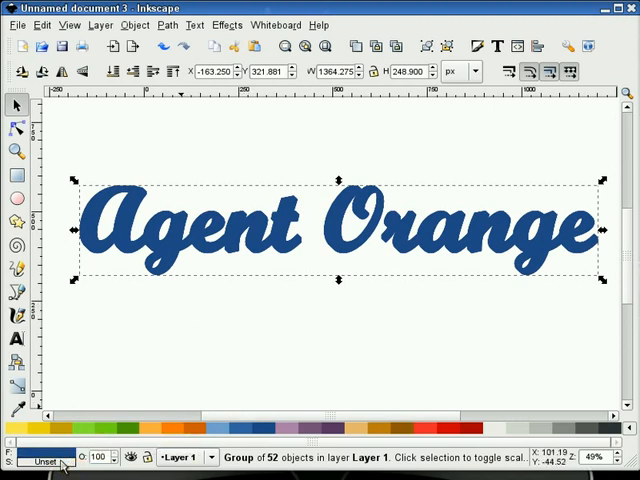
mouse_move(193, 347)
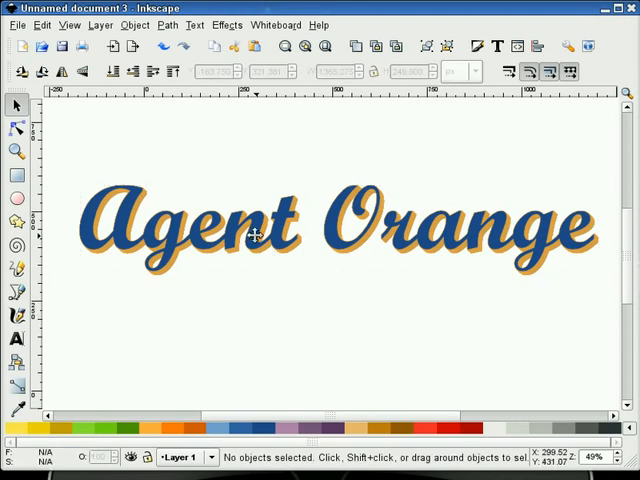
Step: Colour the blend blue with orange back steps and move it below the black copy
left_click(256, 235)
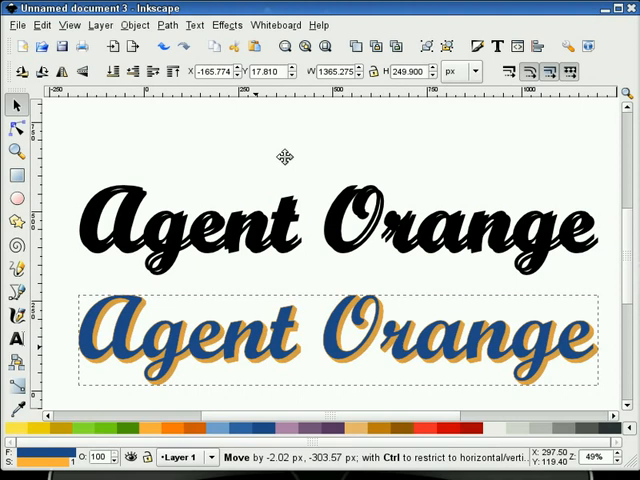
mouse_move(114, 367)
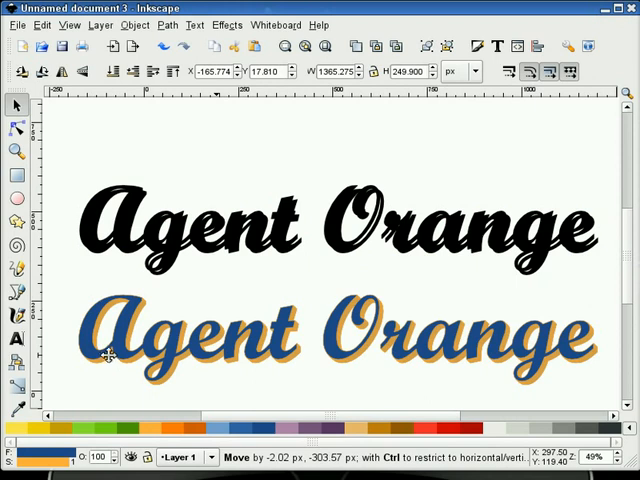
left_click(160, 390)
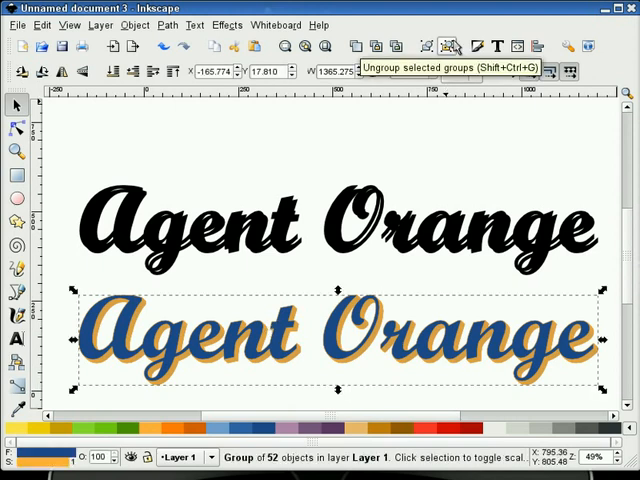
mouse_move(372, 158)
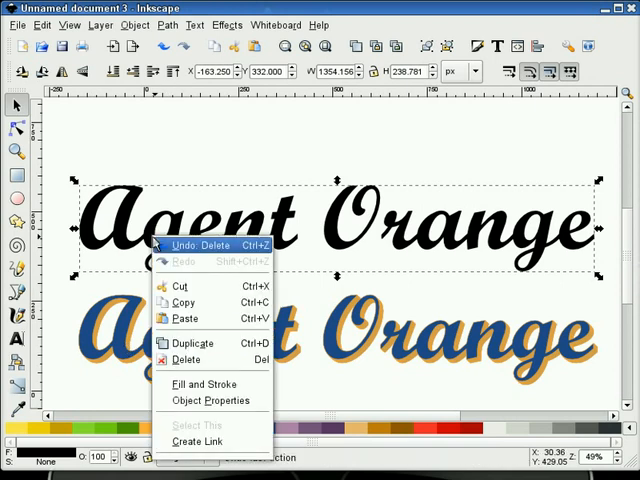
Step: Duplicate the black Agent Orange lettering as white and gray offset copies
left_click(191, 343)
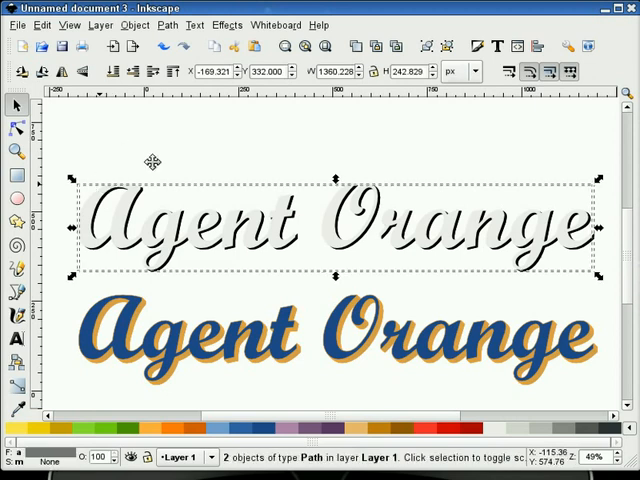
Step: Apply Path Difference to the two copies and move the highlight onto the blue lettering
left_click(133, 24)
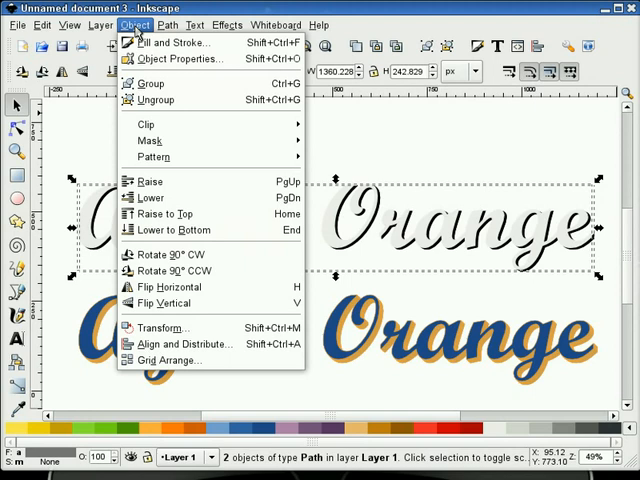
left_click(167, 24)
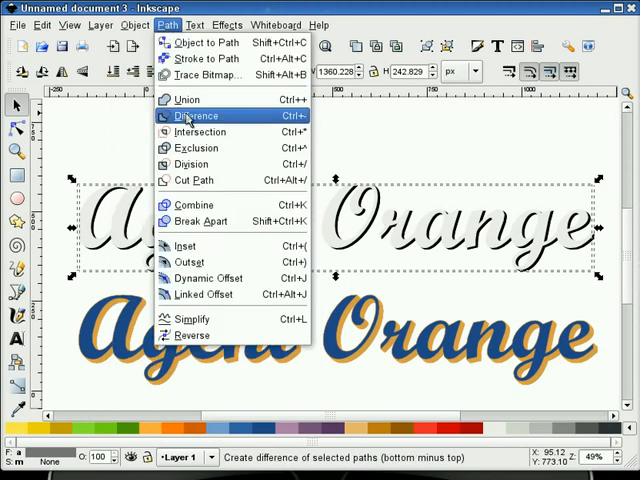
left_click(196, 115)
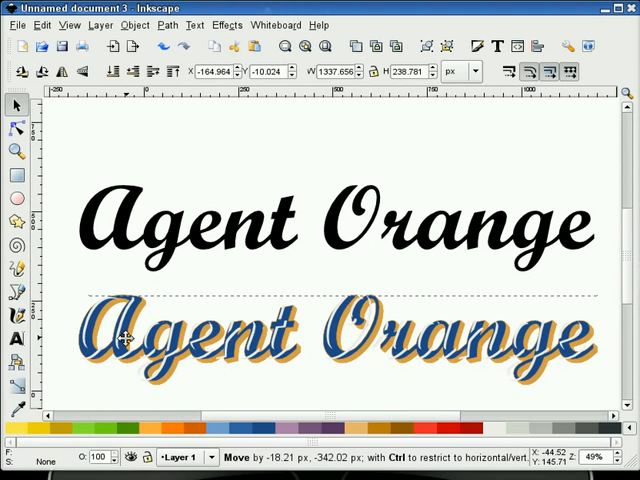
left_click_drag(130, 340, 134, 340)
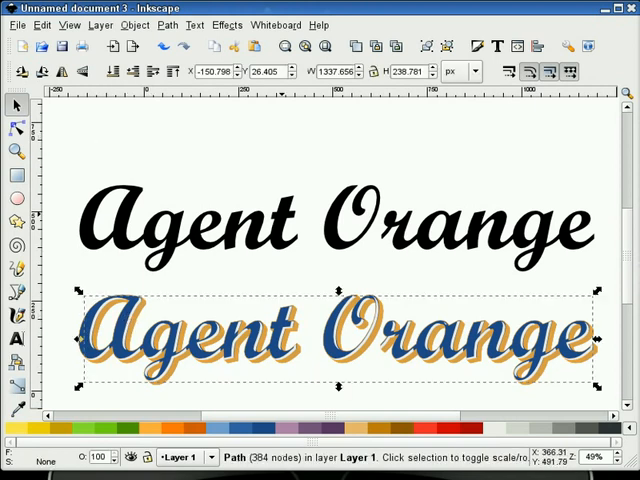
Step: Lower the white highlight's opacity and add slight blur
left_click(472, 46)
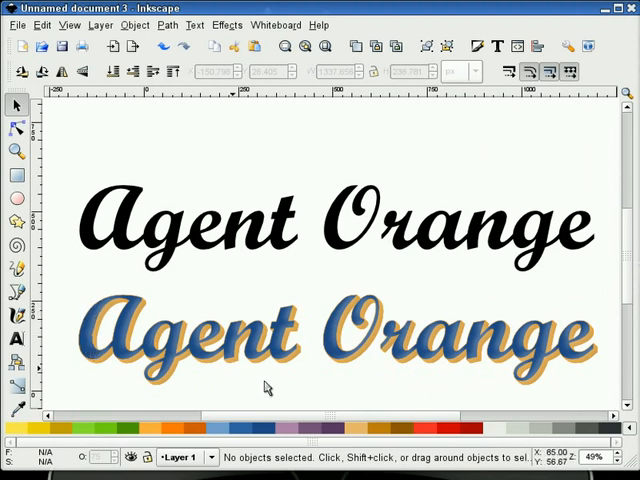
mouse_move(263, 276)
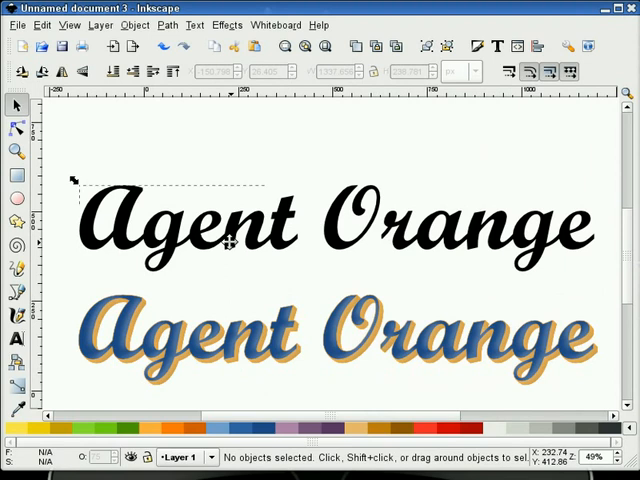
Step: Make the black copy dark gray and blurred, and place it behind the blue lettering
left_click(230, 225)
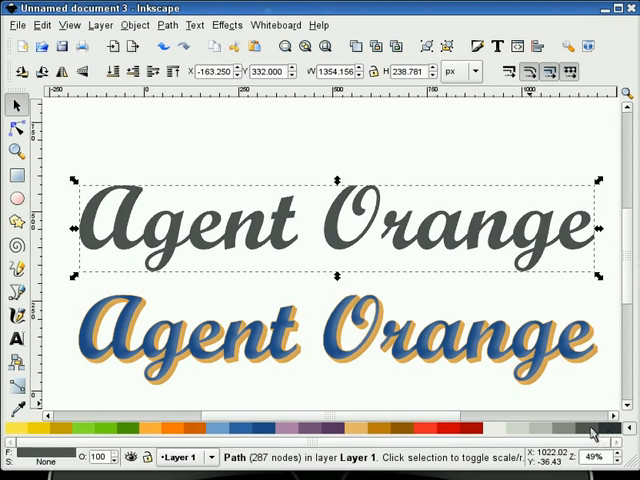
mouse_move(590, 430)
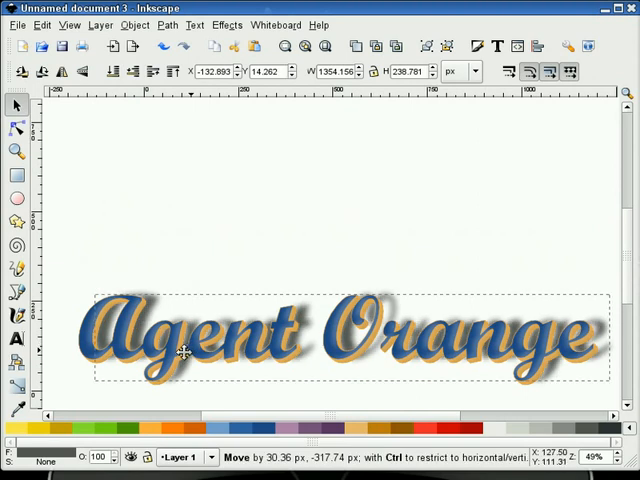
left_click_drag(190, 350, 183, 352)
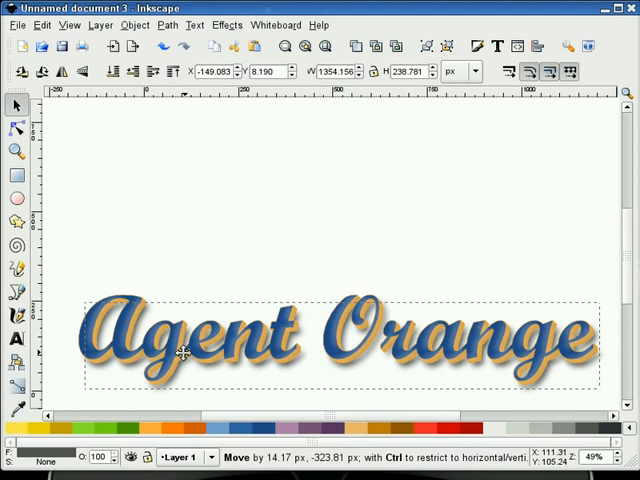
mouse_move(65, 123)
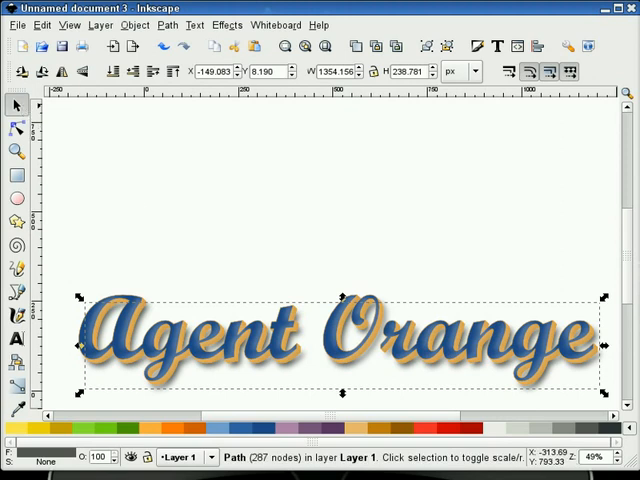
mouse_move(136, 201)
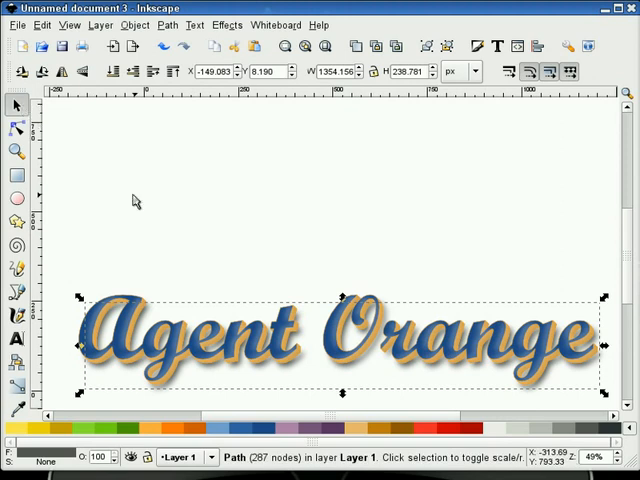
Step: Deselect the artwork and pick the Zoom tool
left_click(145, 220)
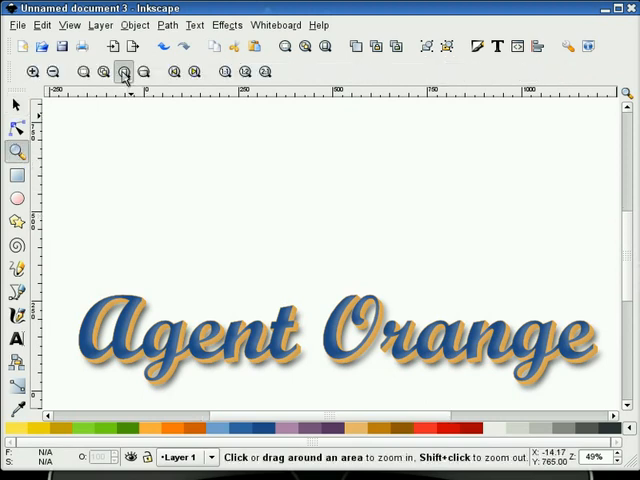
mouse_move(189, 174)
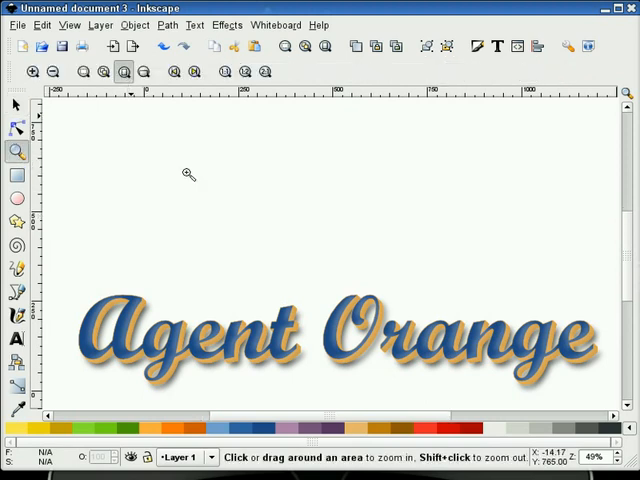